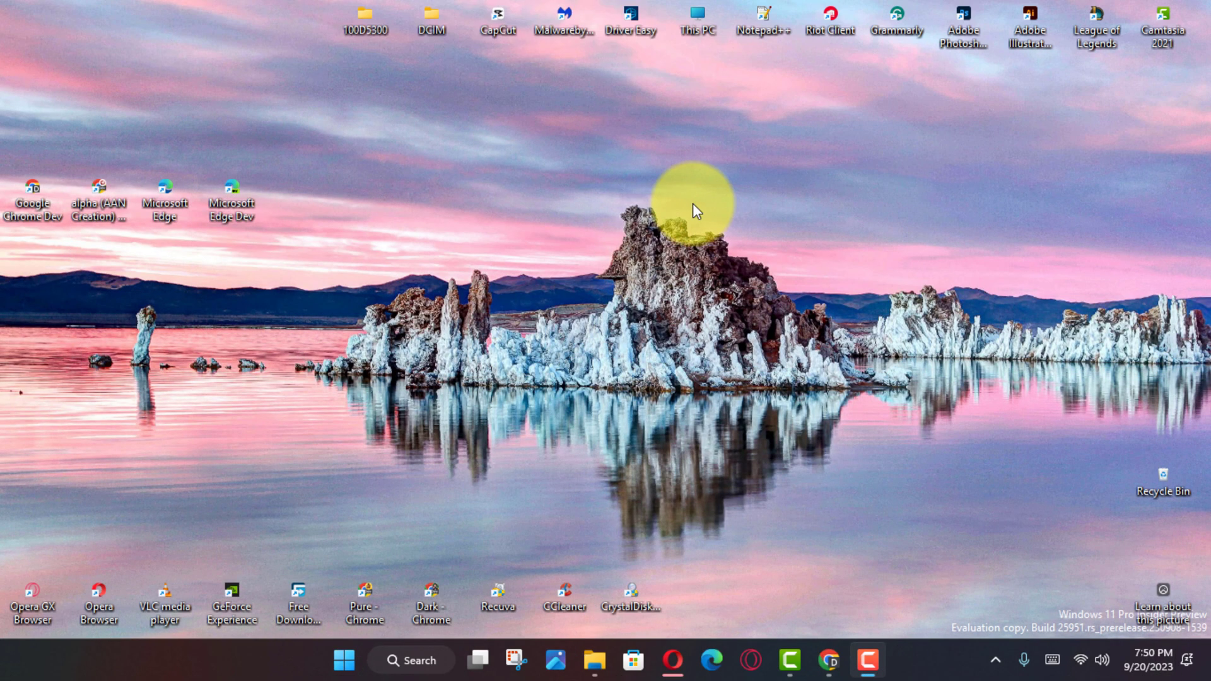
{"action": "mouse_move", "coordinate": [670, 223]}
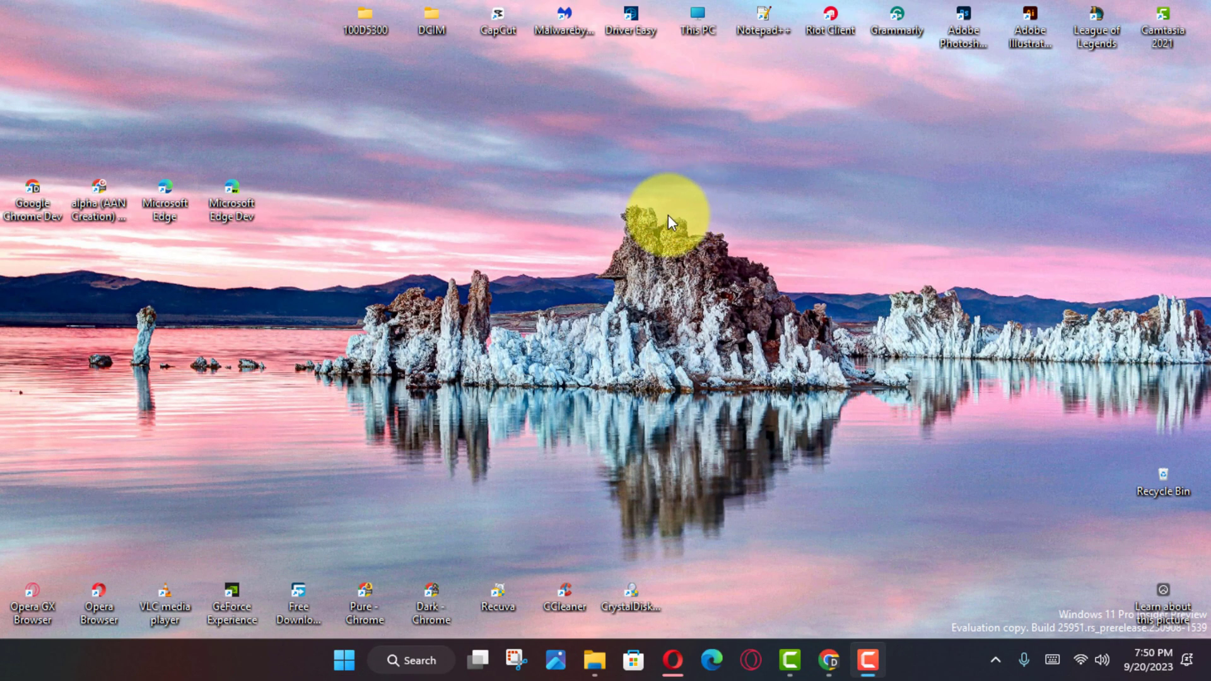
{"action": "mouse_move", "coordinate": [667, 246]}
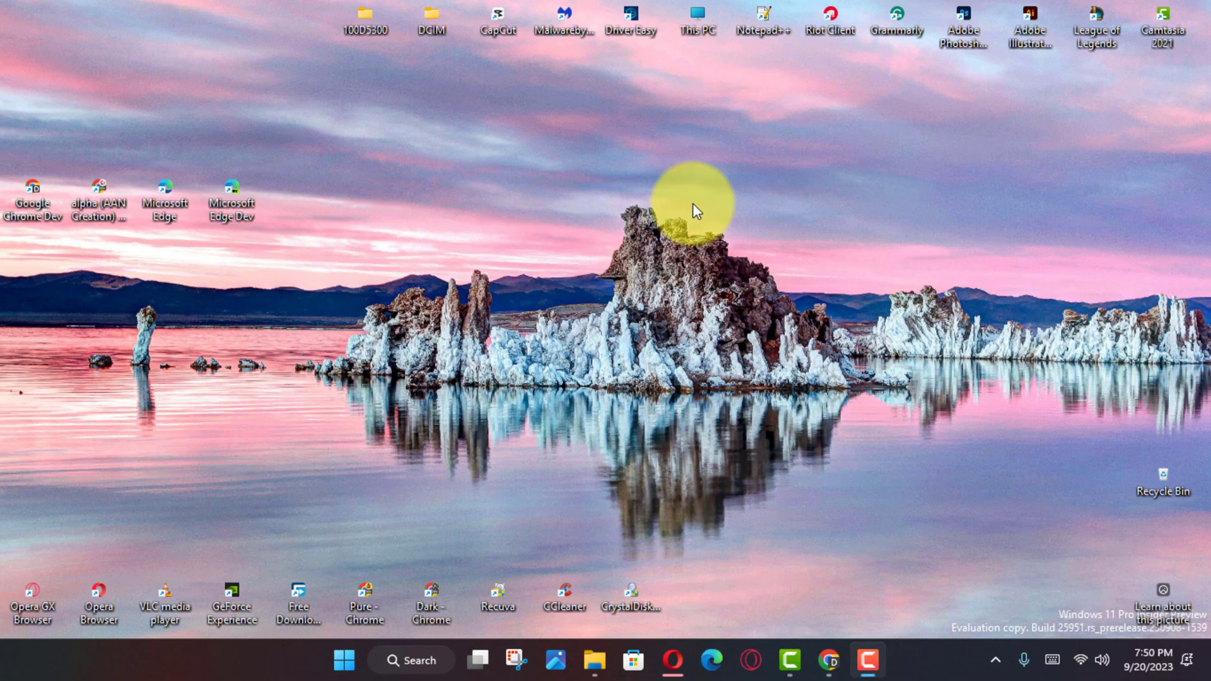
{"action": "mouse_move", "coordinate": [671, 222]}
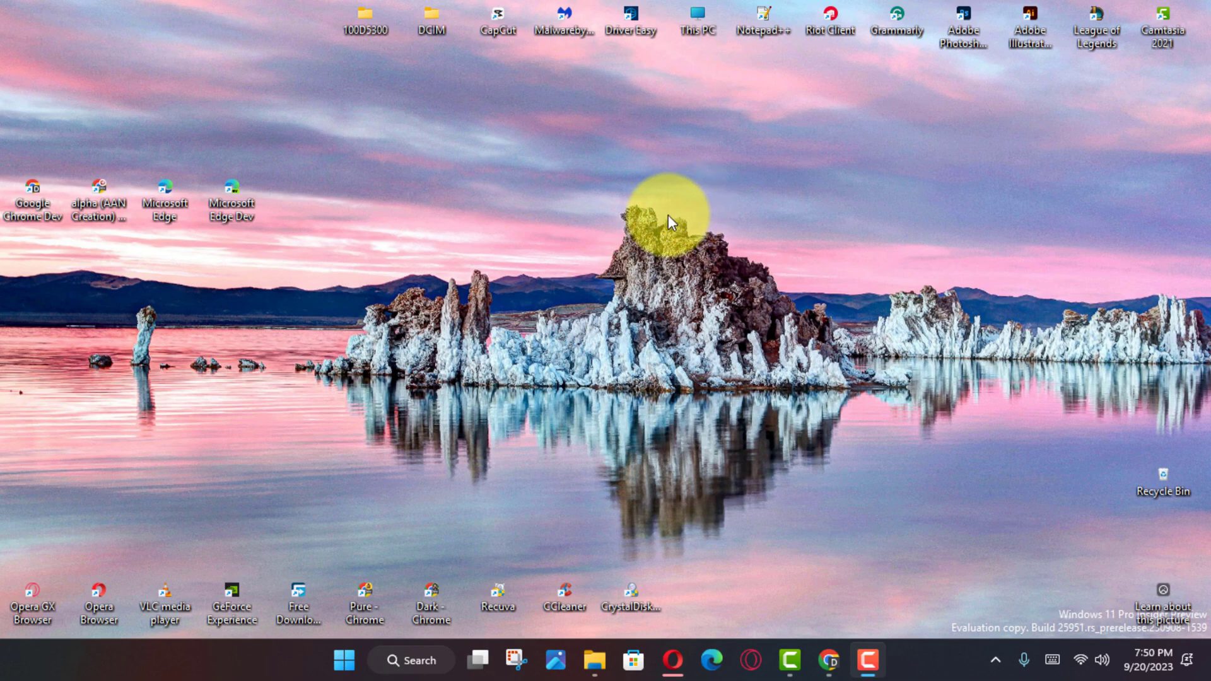
{"action": "mouse_move", "coordinate": [667, 246]}
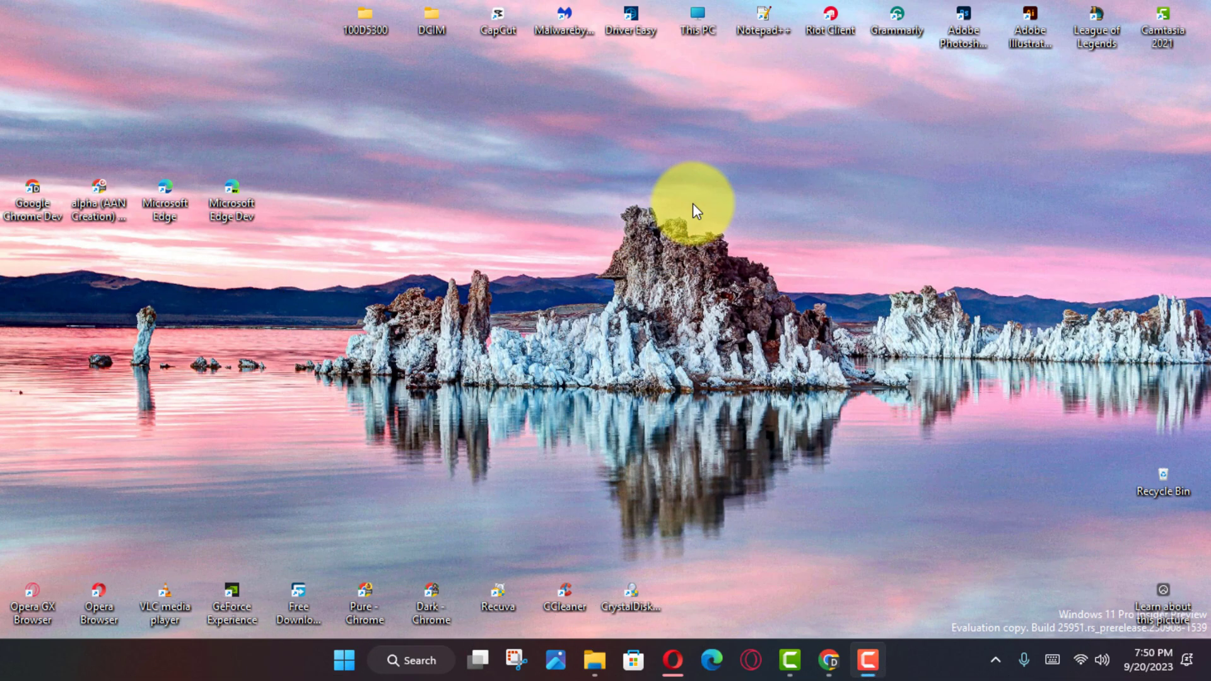
{"action": "mouse_move", "coordinate": [671, 222]}
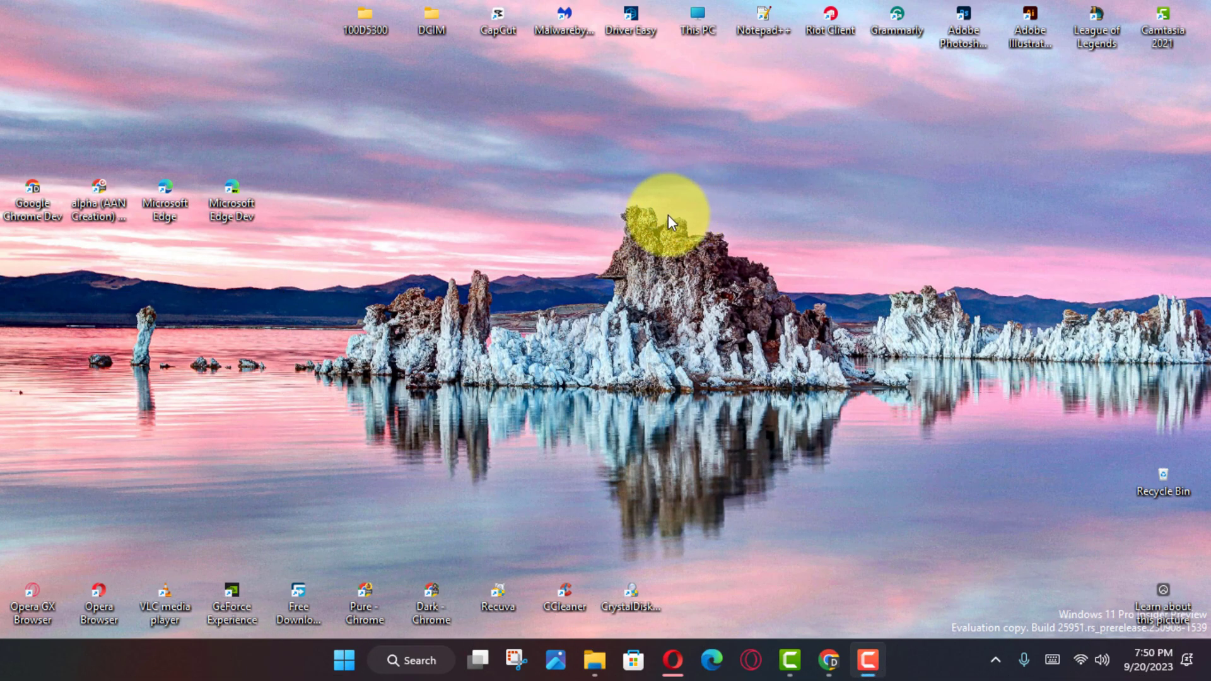
{"action": "mouse_move", "coordinate": [669, 246]}
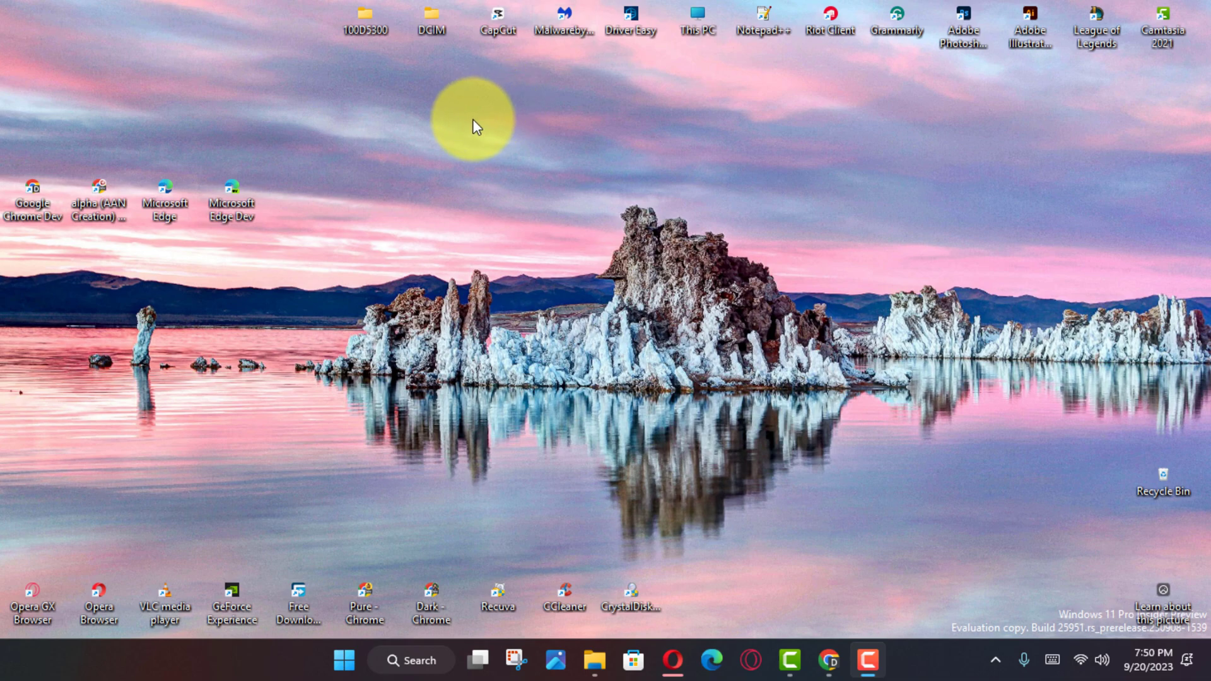
{"action": "mouse_move", "coordinate": [633, 320]}
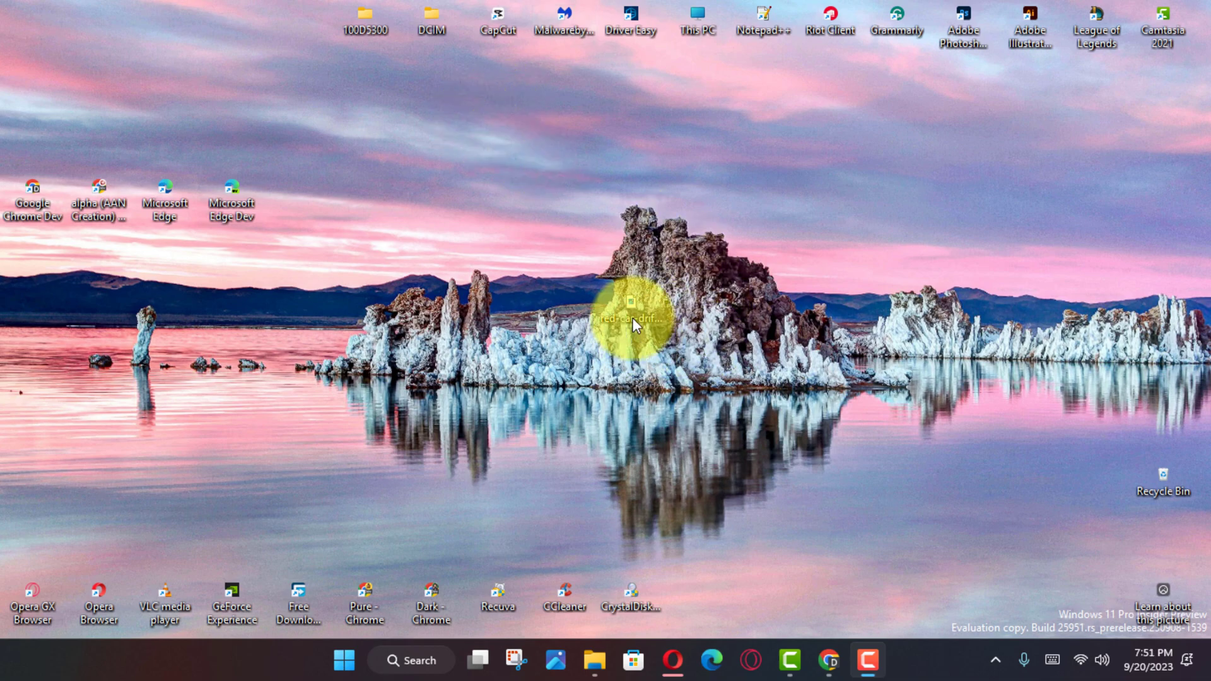
Step: Open the red car drifting photo in the Photos editor and start Background blur
{"action": "double_click", "coordinate": [634, 321]}
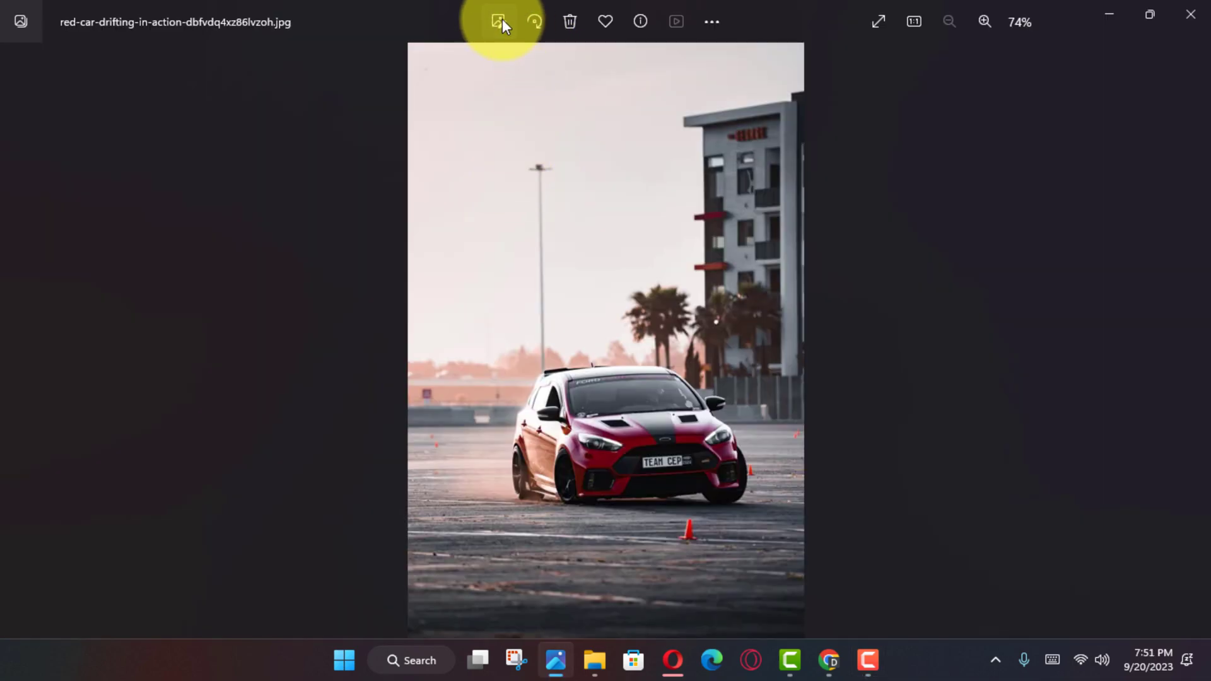
{"action": "left_click", "coordinate": [499, 21]}
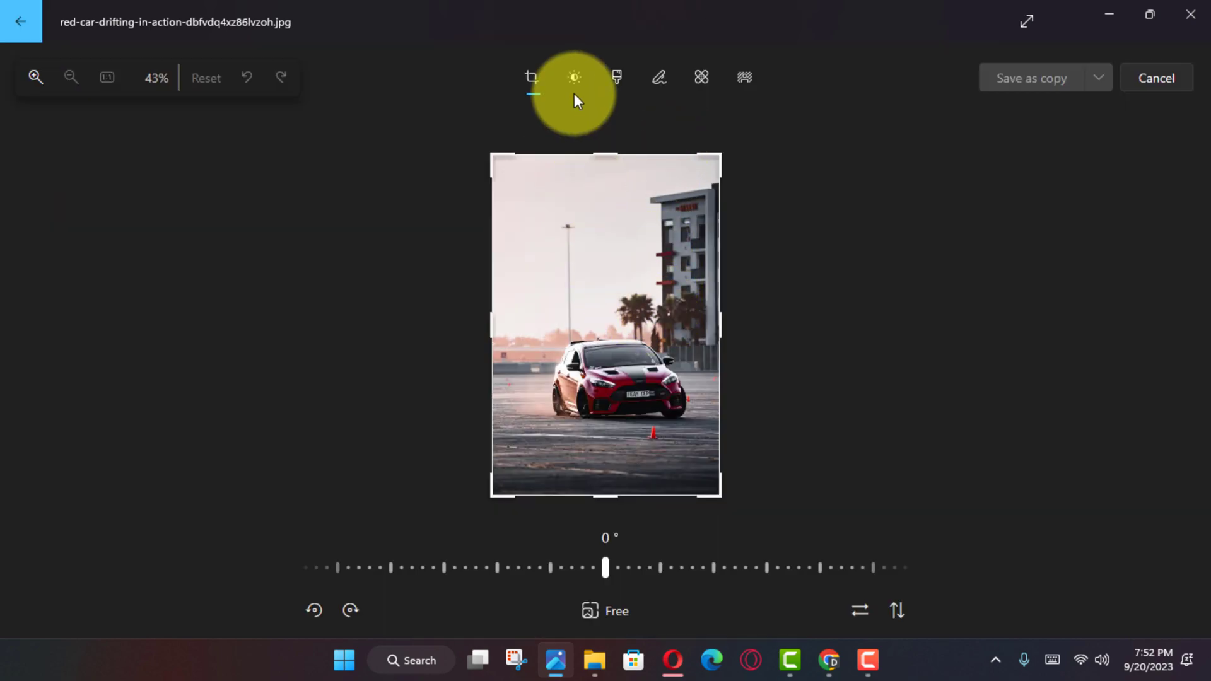
{"action": "mouse_move", "coordinate": [742, 77]}
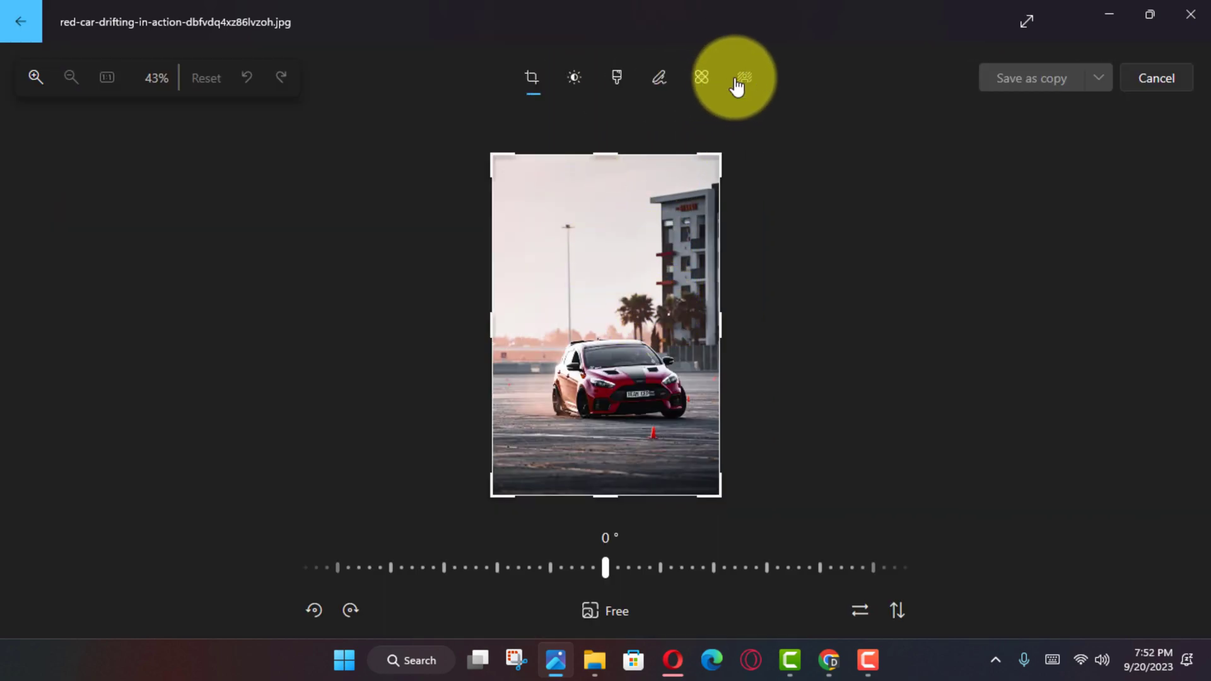
{"action": "left_click", "coordinate": [743, 77]}
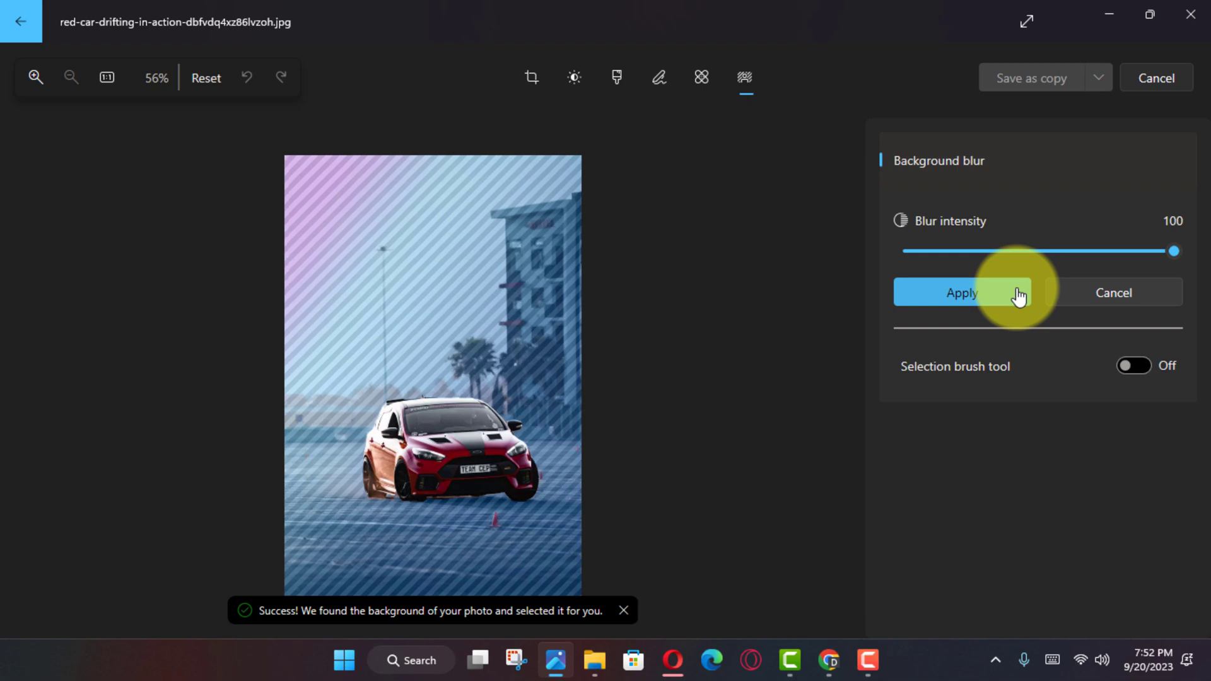
Step: Apply the auto-detected background blur to the red car photo, then undo it
{"action": "left_click", "coordinate": [963, 292]}
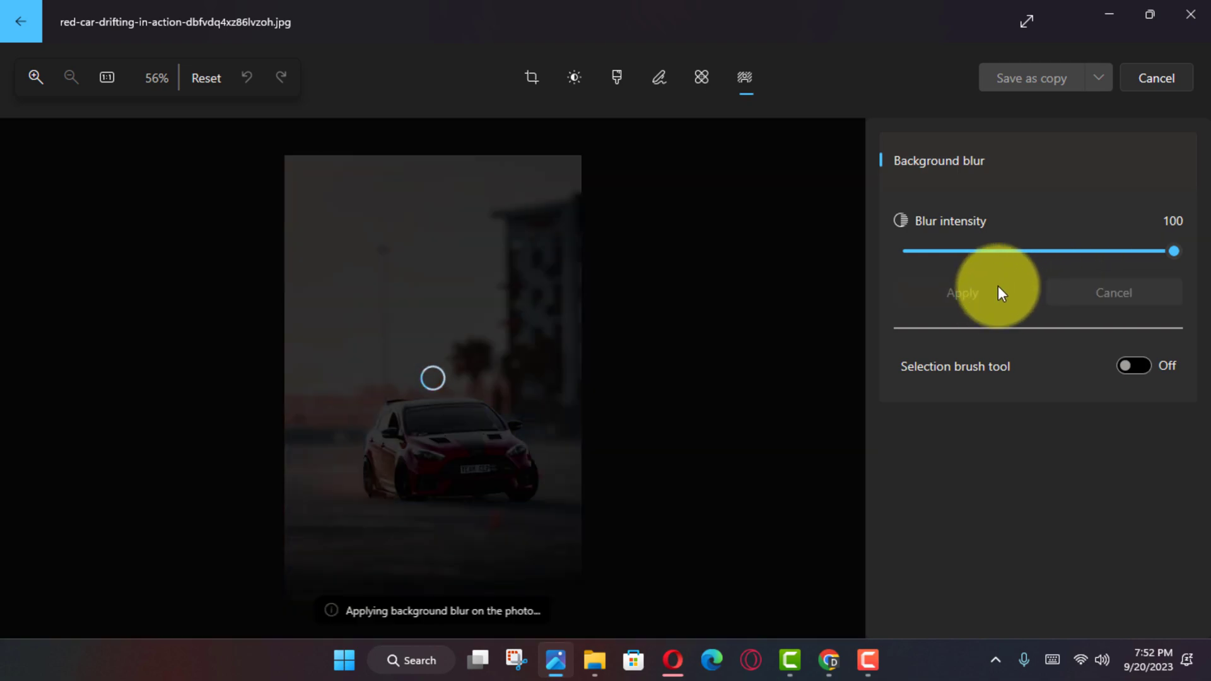
{"action": "left_click", "coordinate": [961, 292]}
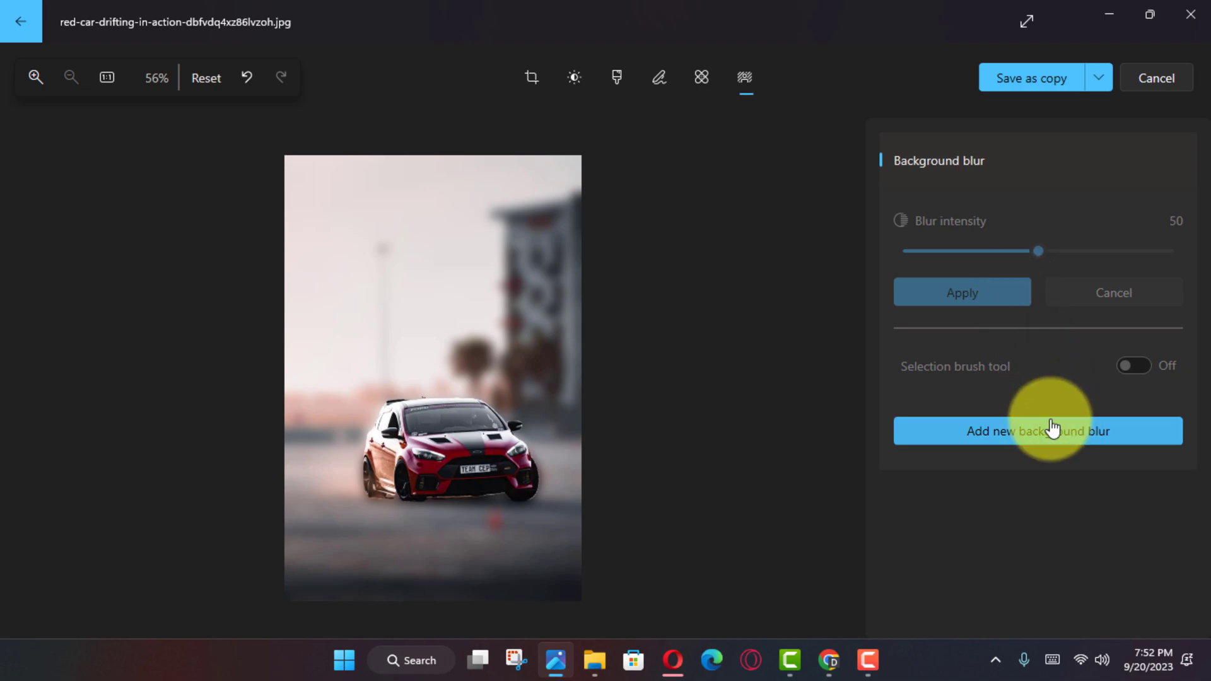
{"action": "mouse_move", "coordinate": [411, 130]}
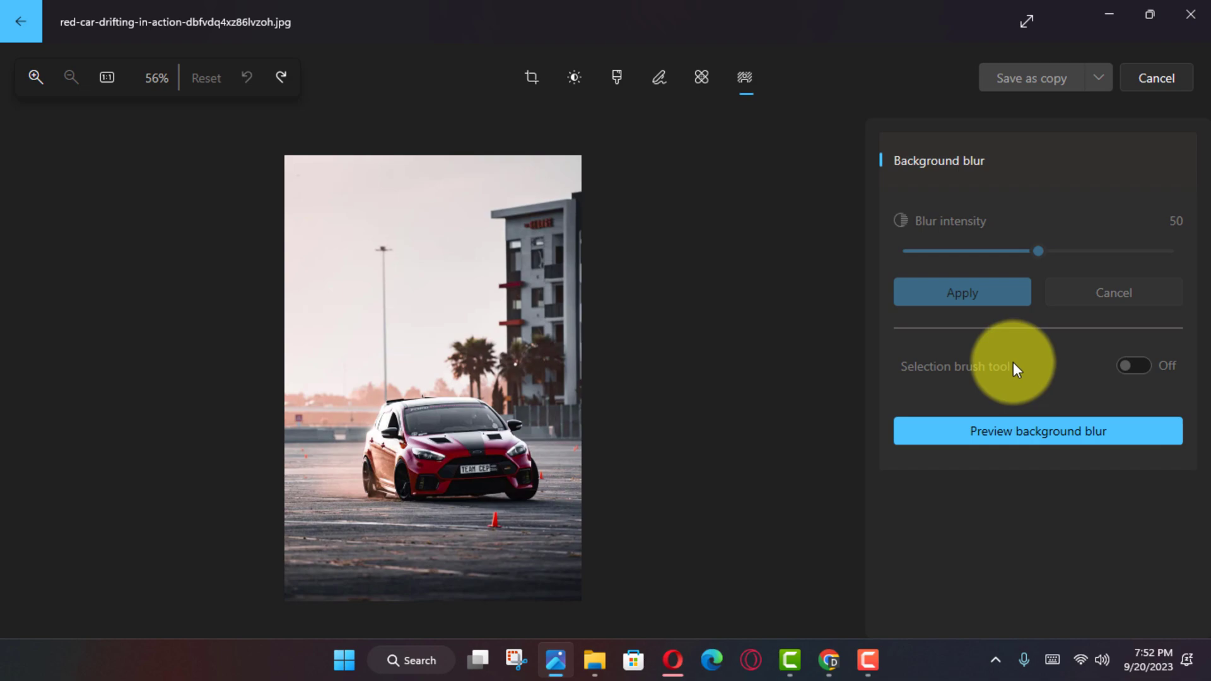
Step: Re-detect the background, toggle the Selection brush on and off, and apply intensity-50 blur
{"action": "left_click", "coordinate": [1037, 430]}
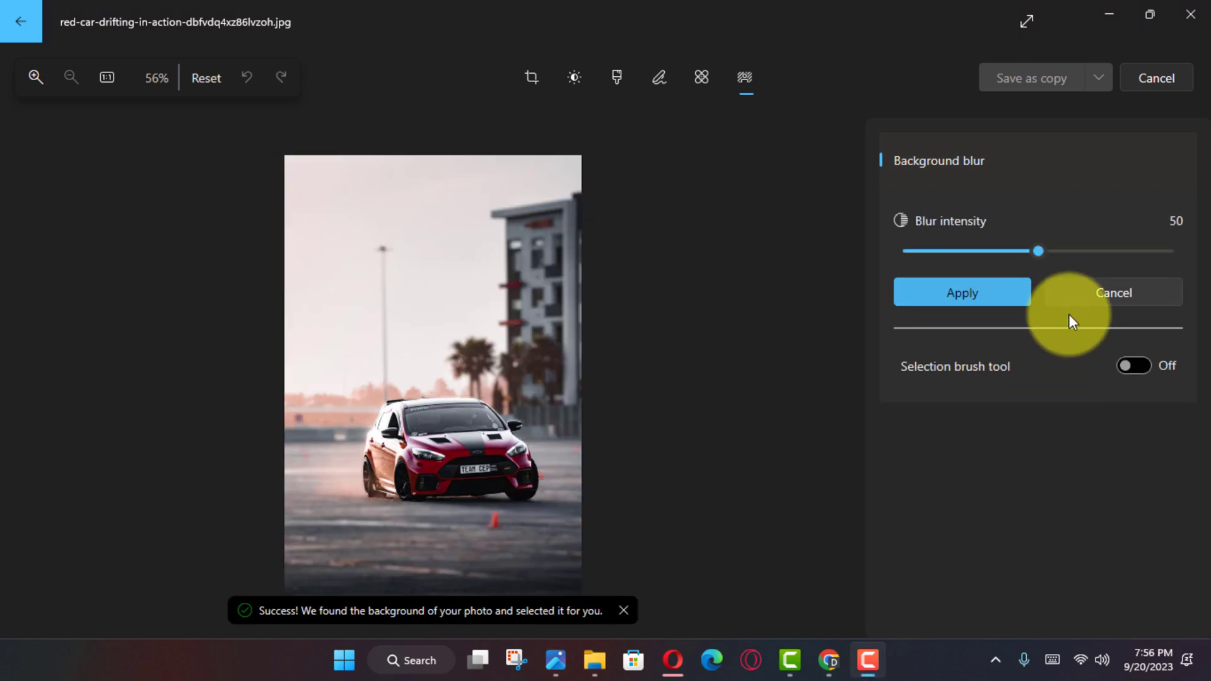
{"action": "left_click", "coordinate": [1133, 365]}
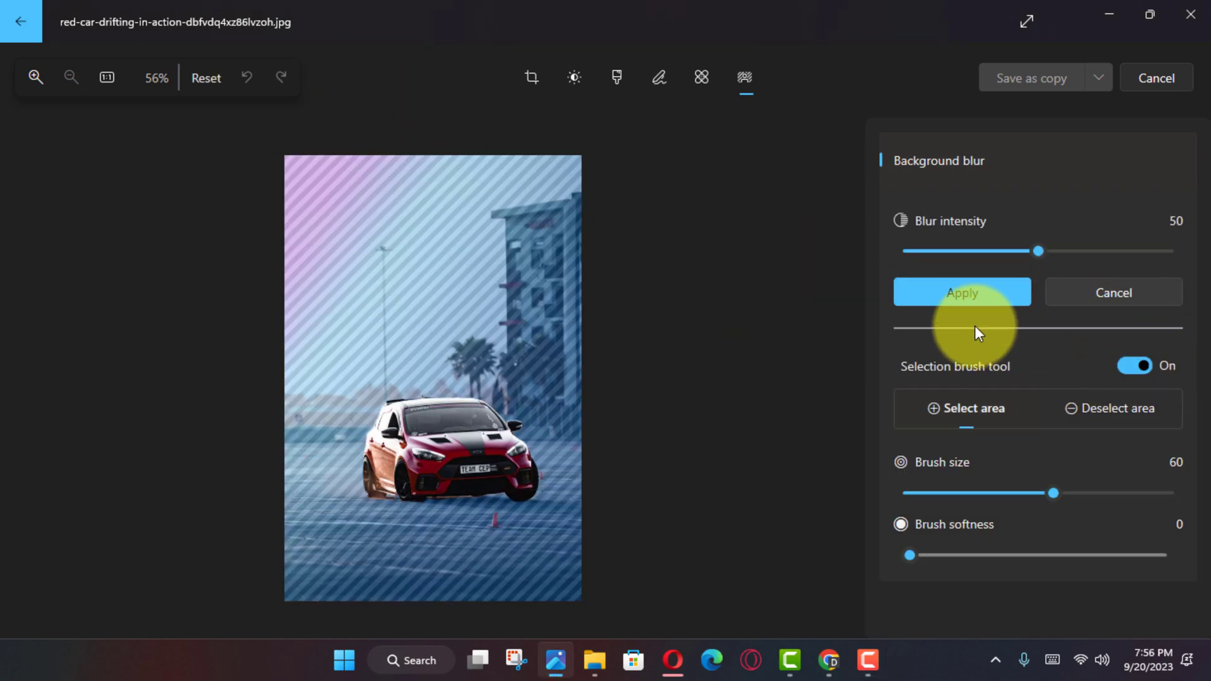
{"action": "left_click", "coordinate": [961, 293]}
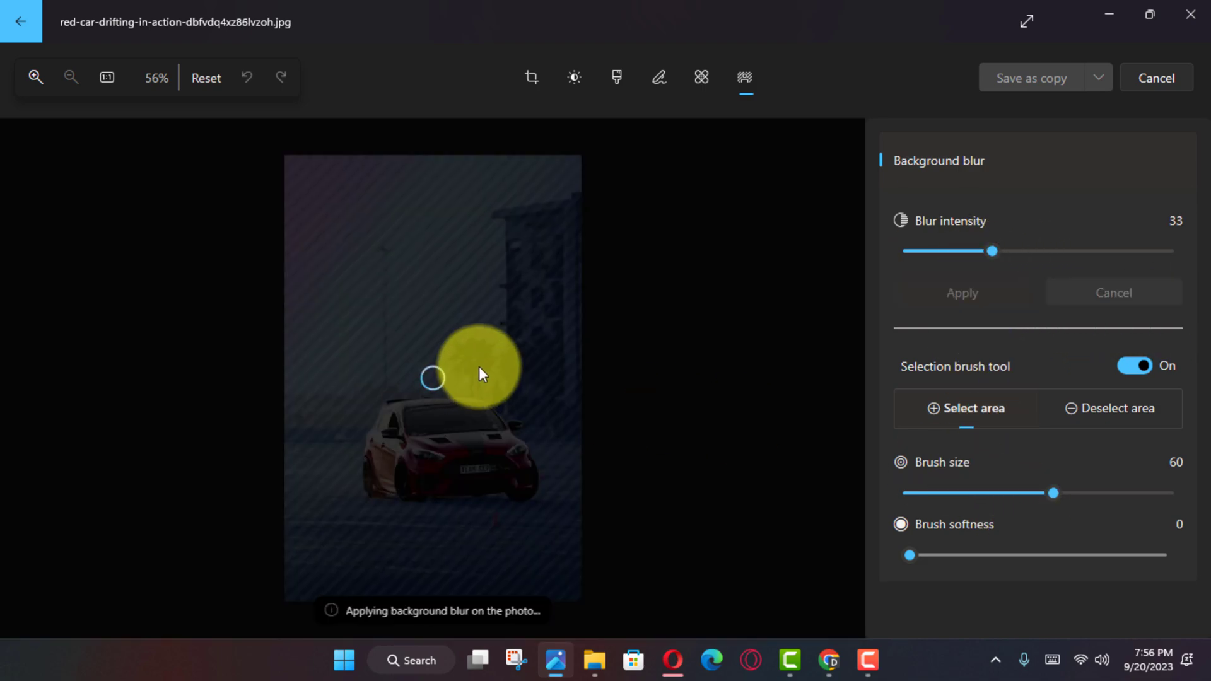
{"action": "left_click", "coordinate": [1134, 366]}
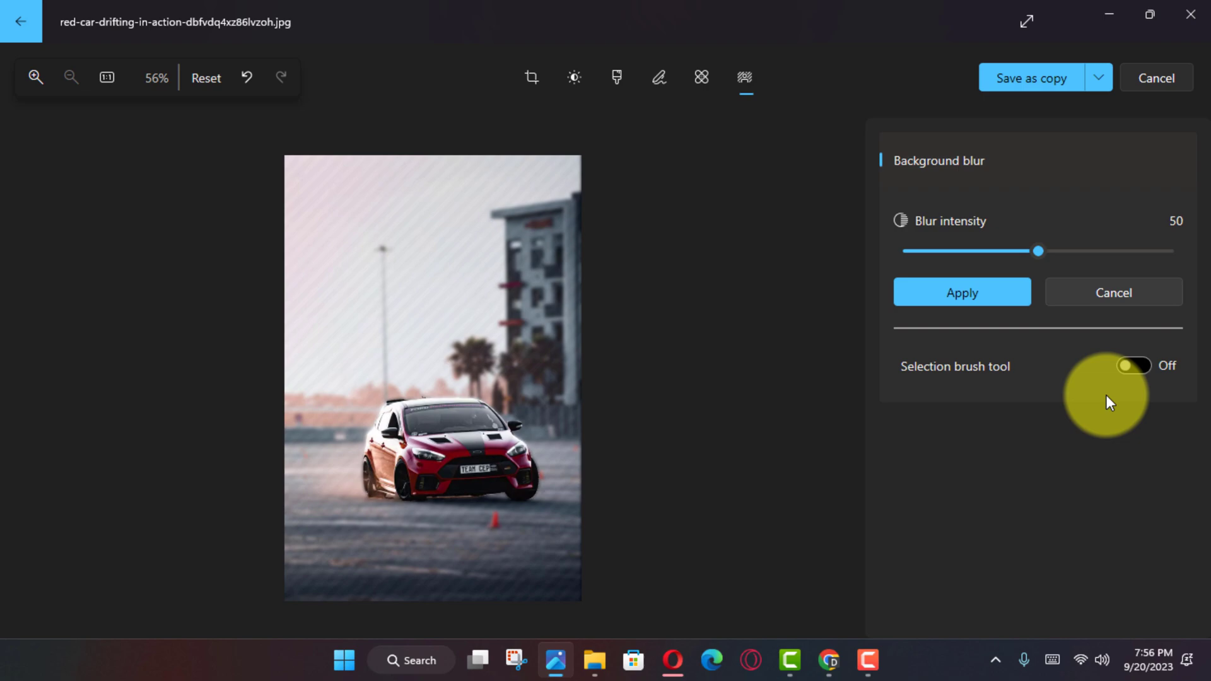
{"action": "left_click", "coordinate": [1133, 365]}
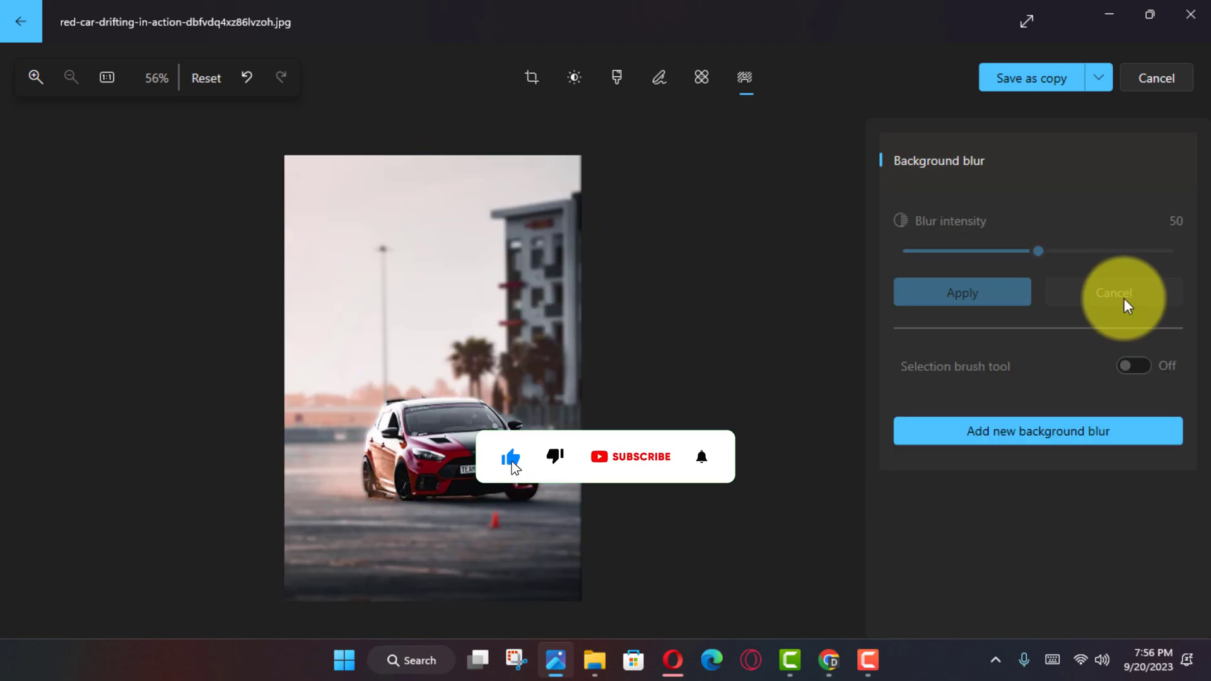
Step: Add another background blur with the Selection brush enabled and apply it
{"action": "left_click", "coordinate": [1133, 366]}
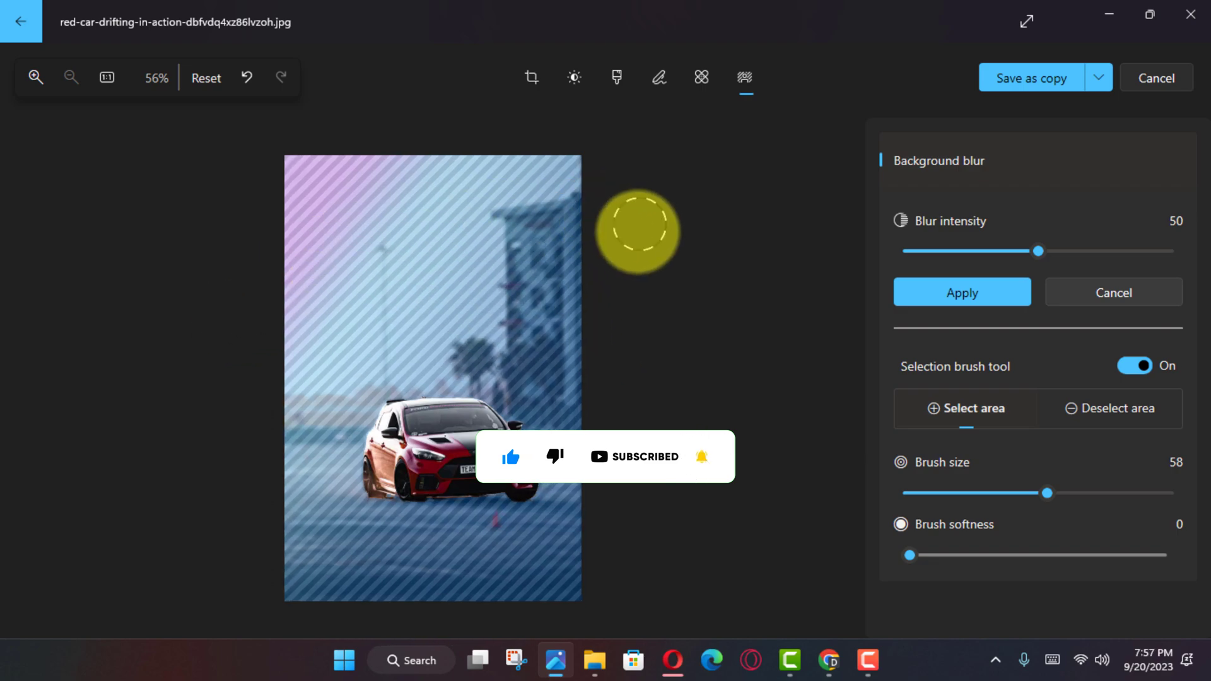
{"action": "left_click", "coordinate": [961, 292]}
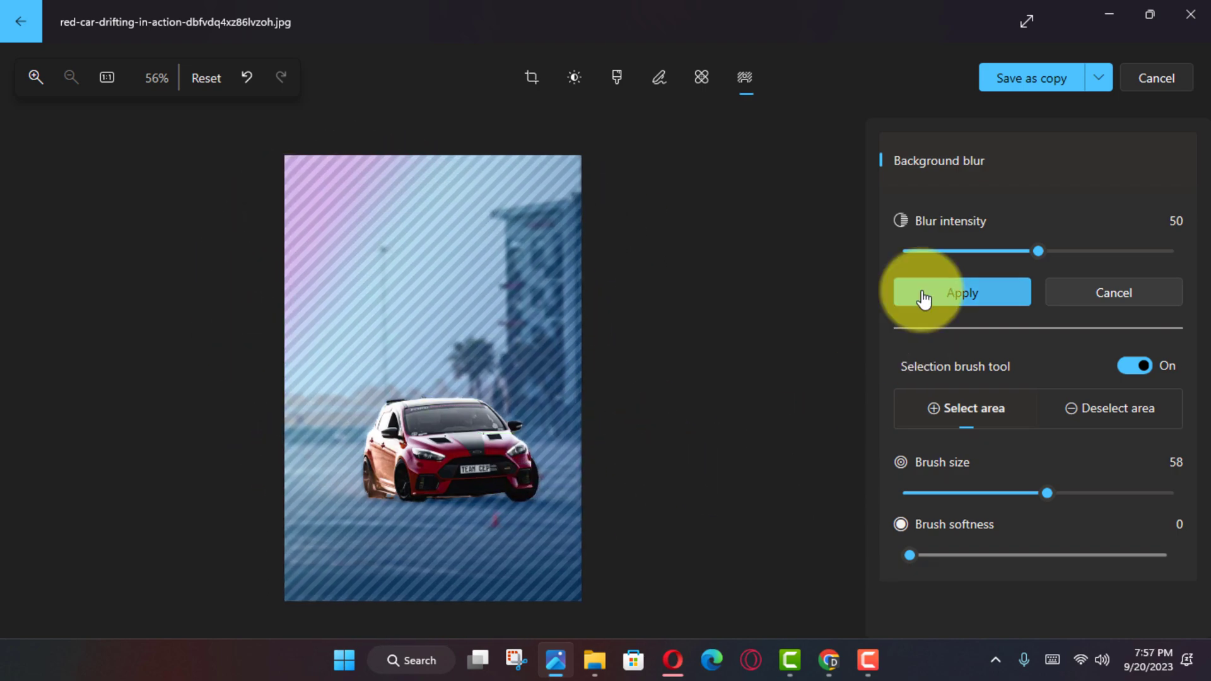
{"action": "left_click", "coordinate": [961, 292]}
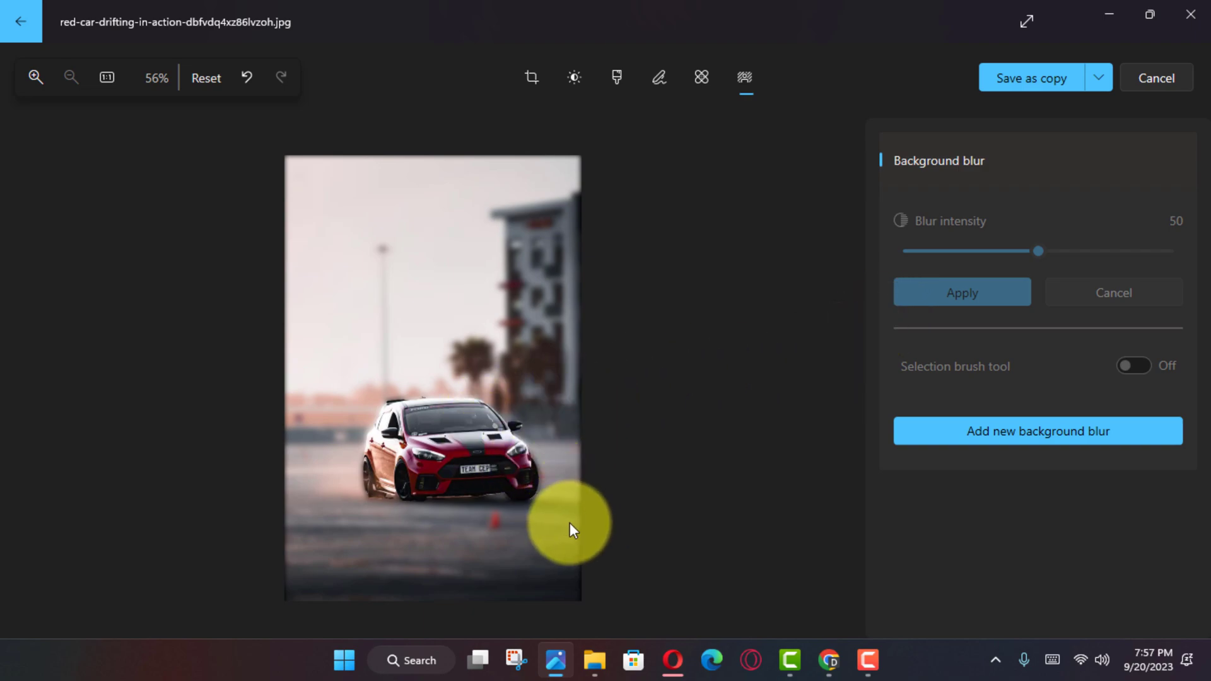